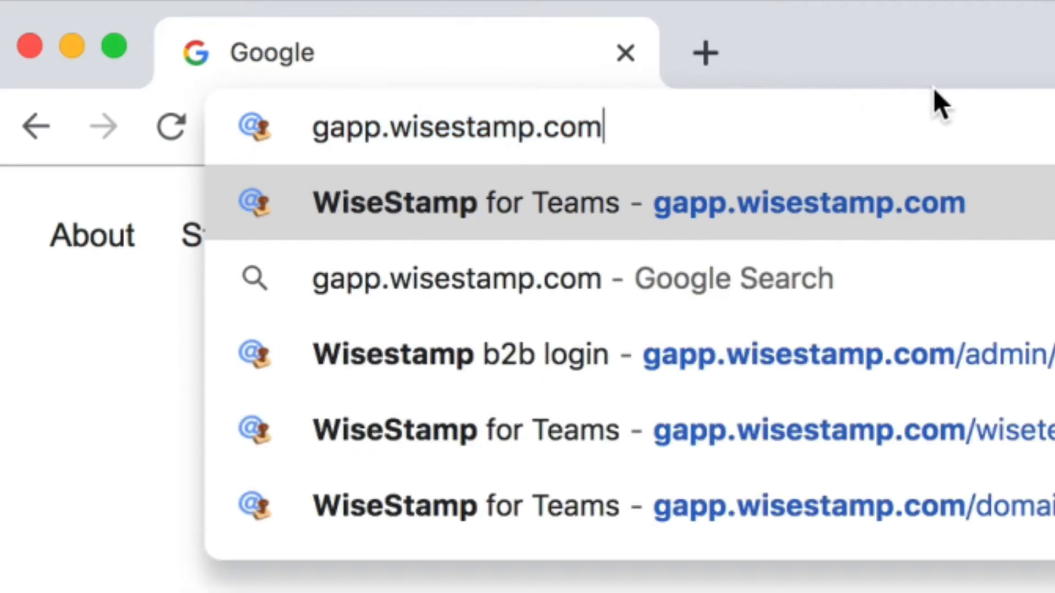
{"action": "mouse_move", "coordinate": [942, 104]}
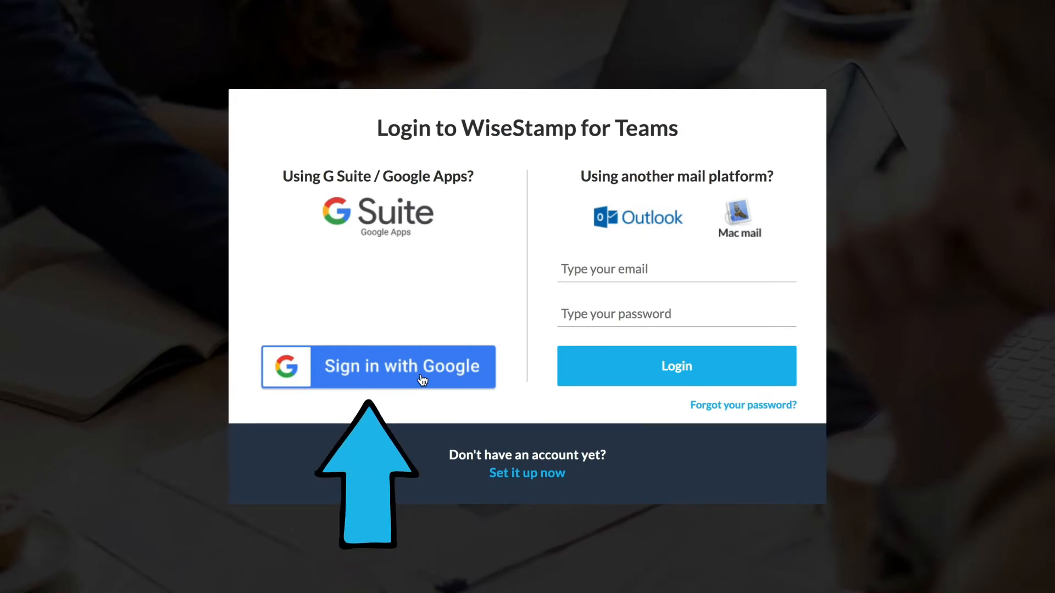
Sign in to WiseStamp for Teams with the Google account.
{"action": "left_click", "coordinate": [377, 367]}
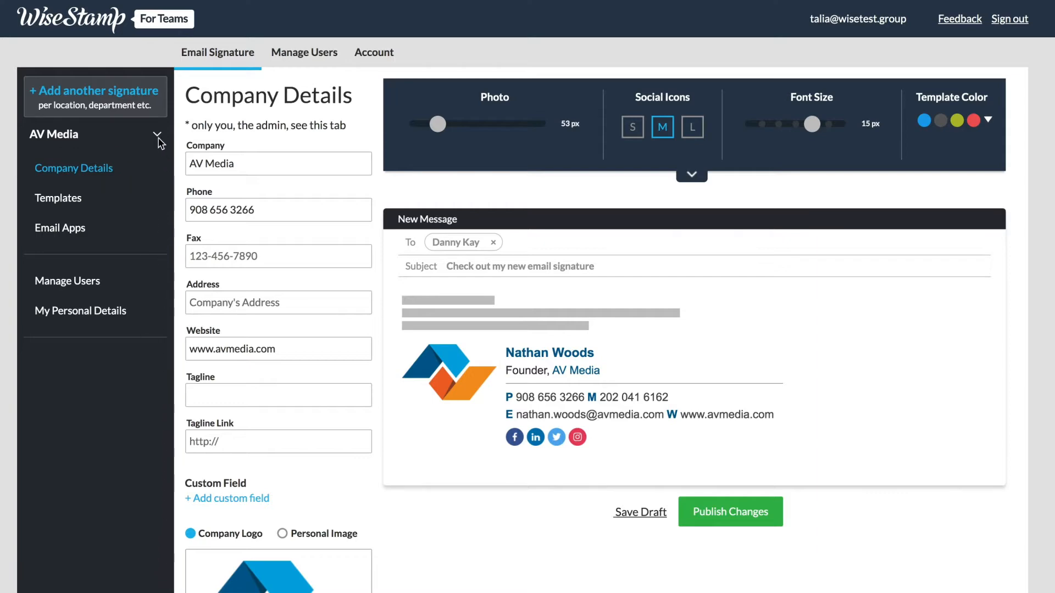
{"action": "mouse_move", "coordinate": [158, 142]}
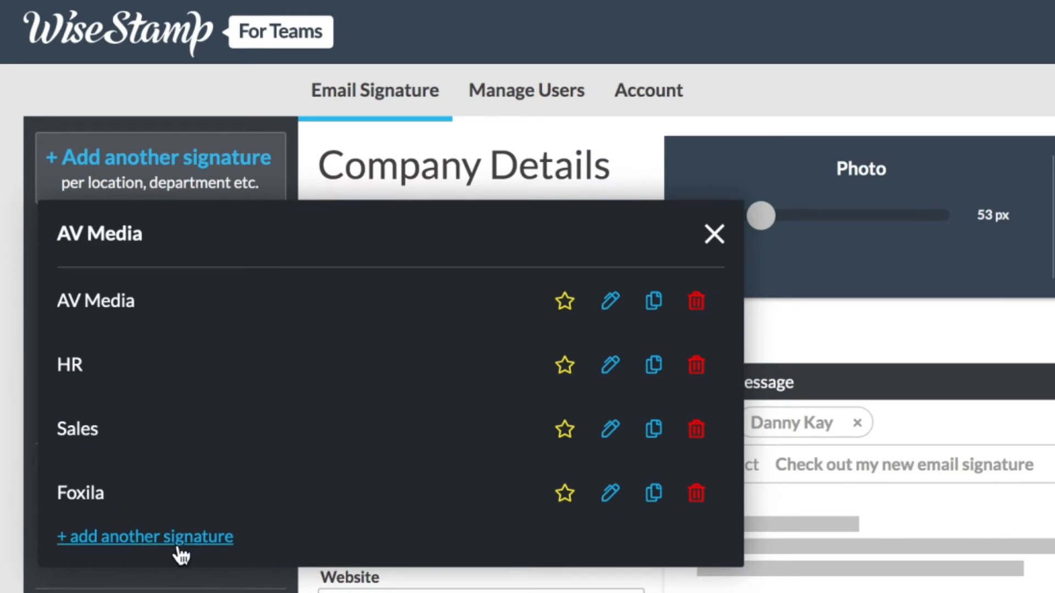
{"action": "mouse_move", "coordinate": [165, 514]}
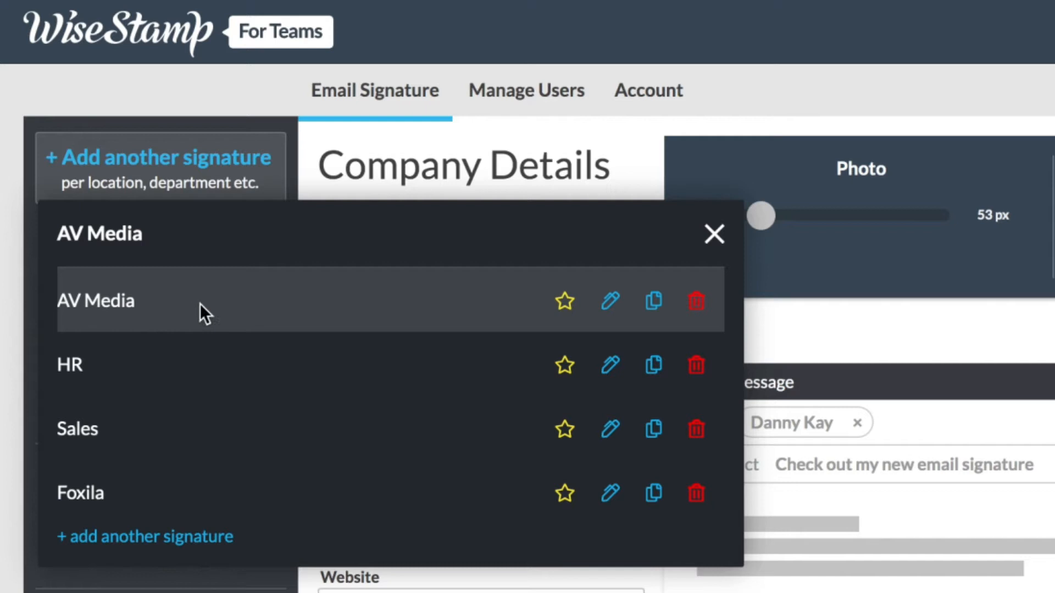
{"action": "left_click", "coordinate": [712, 234]}
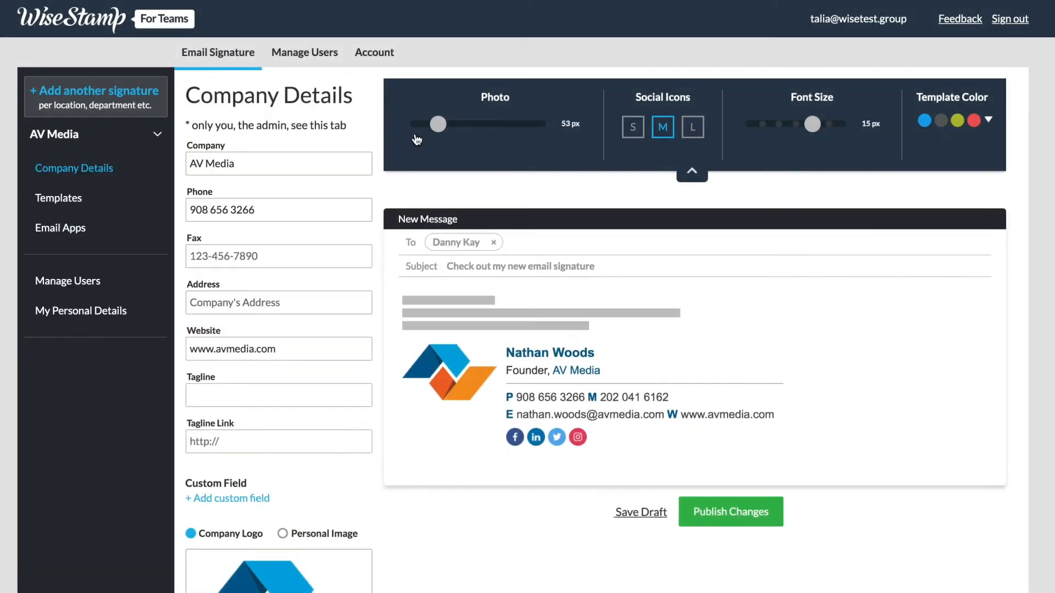
{"action": "left_click", "coordinate": [691, 171]}
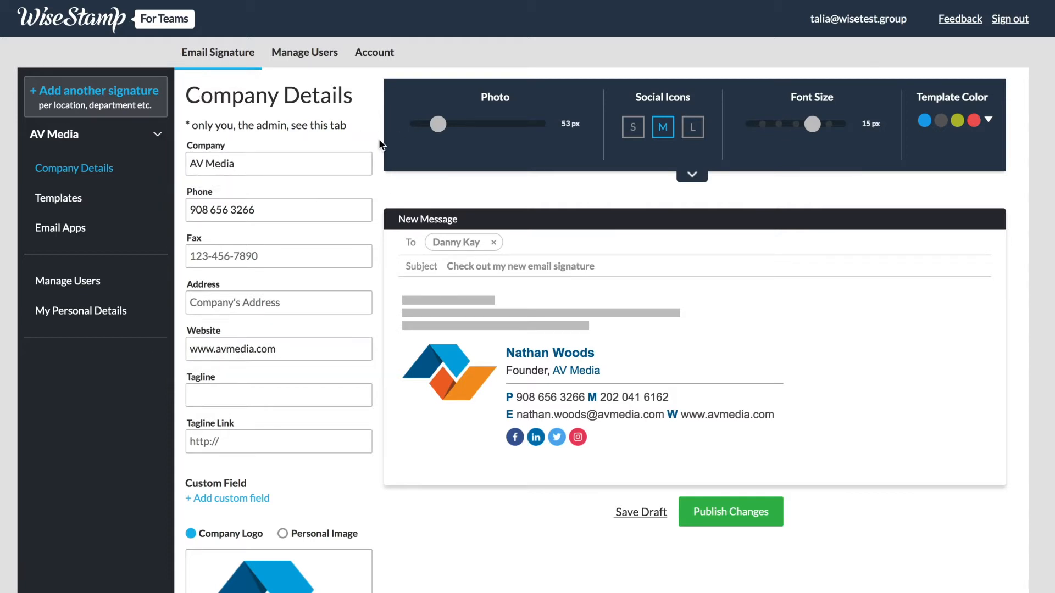
{"action": "left_click", "coordinate": [80, 310]}
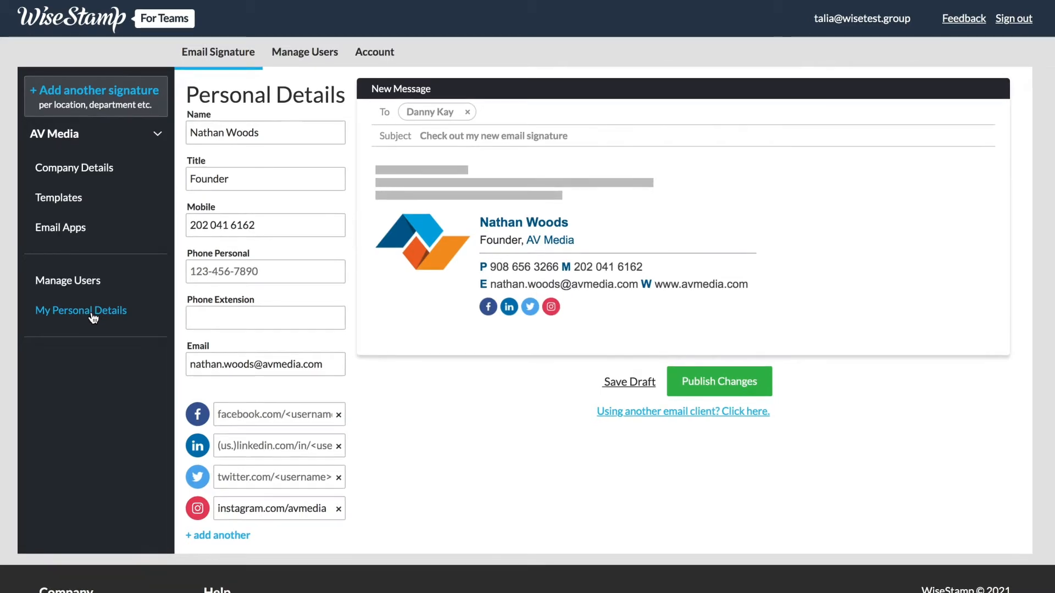
{"action": "mouse_move", "coordinate": [112, 254]}
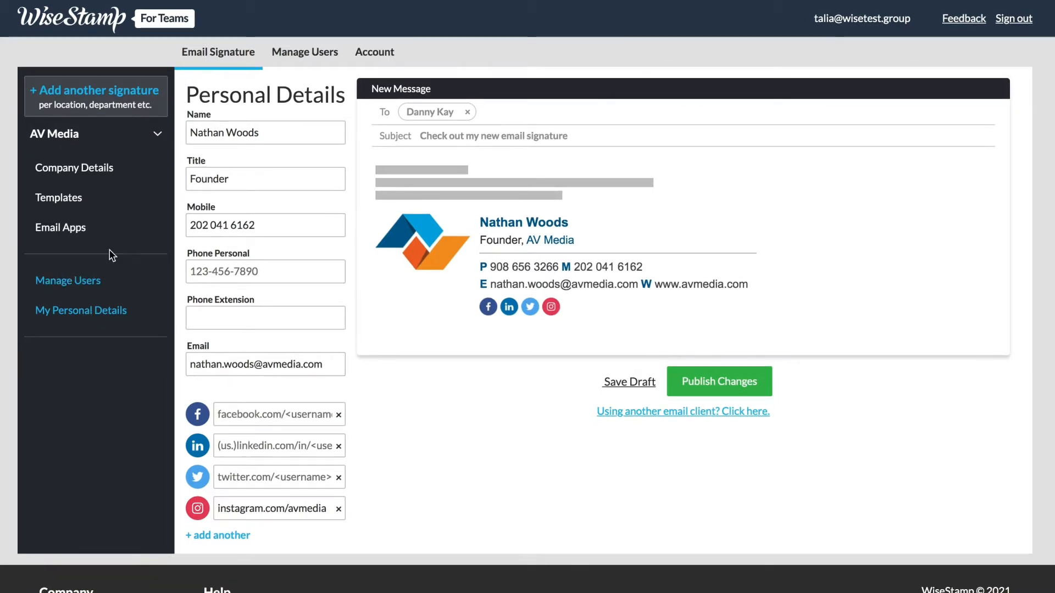
{"action": "left_click", "coordinate": [74, 167]}
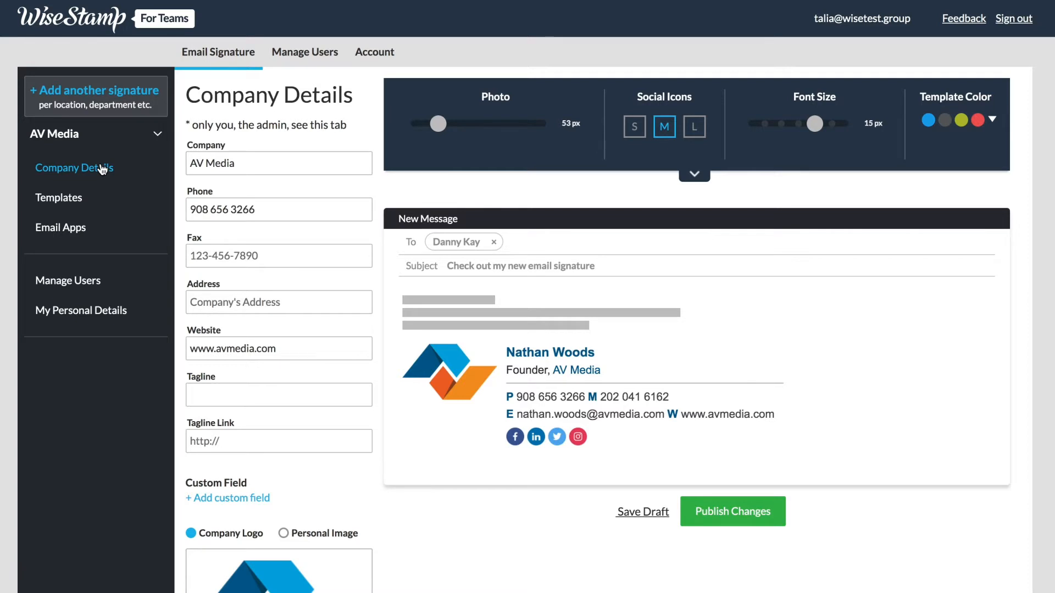
{"action": "mouse_move", "coordinate": [124, 152]}
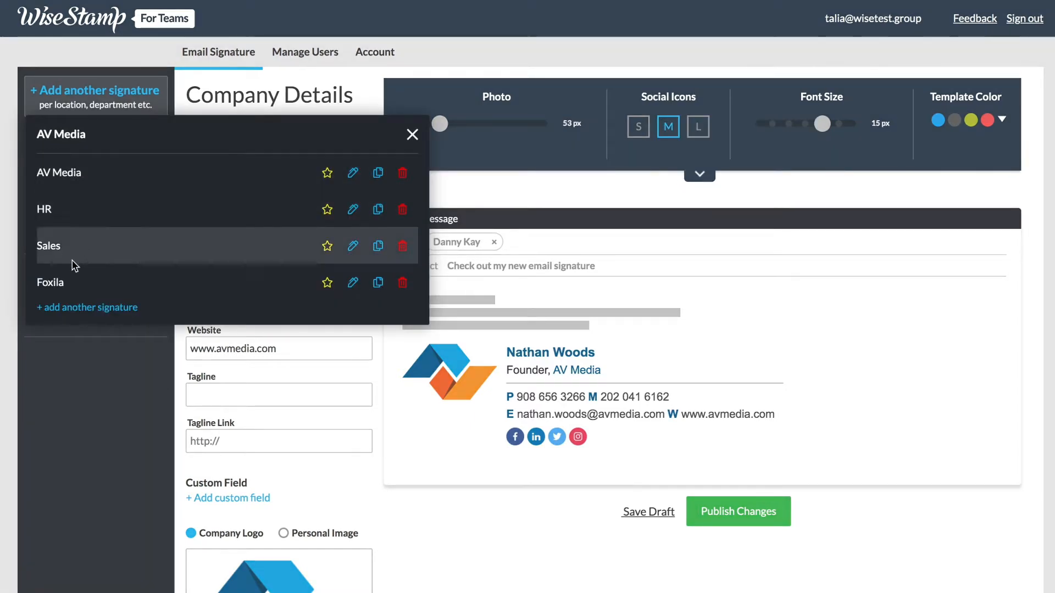
Preview the Foxila signature, return to AV Media, and browse its template gallery.
{"action": "left_click", "coordinate": [49, 282]}
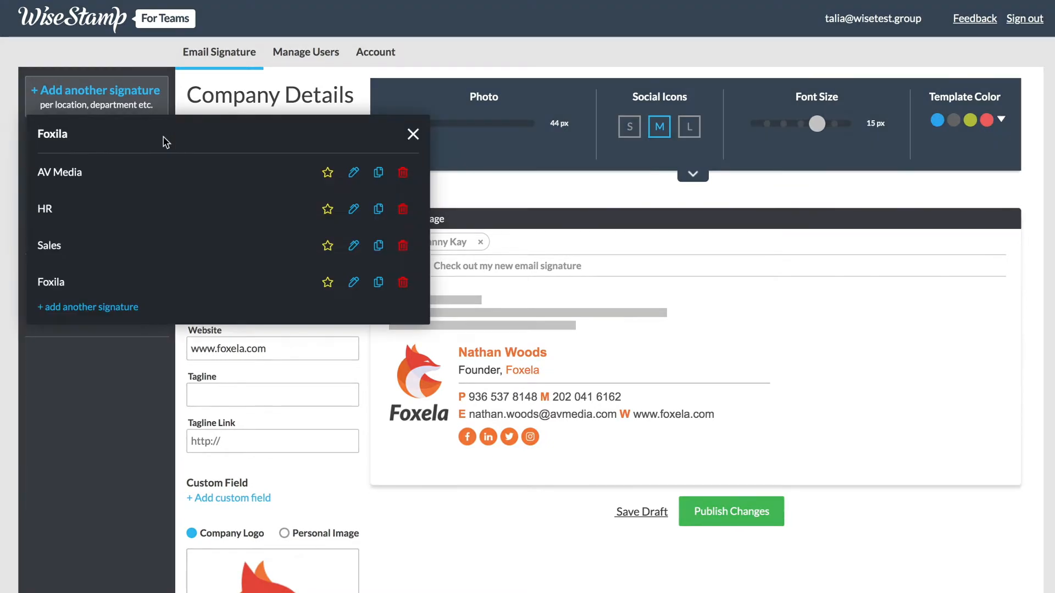
{"action": "left_click", "coordinate": [59, 172]}
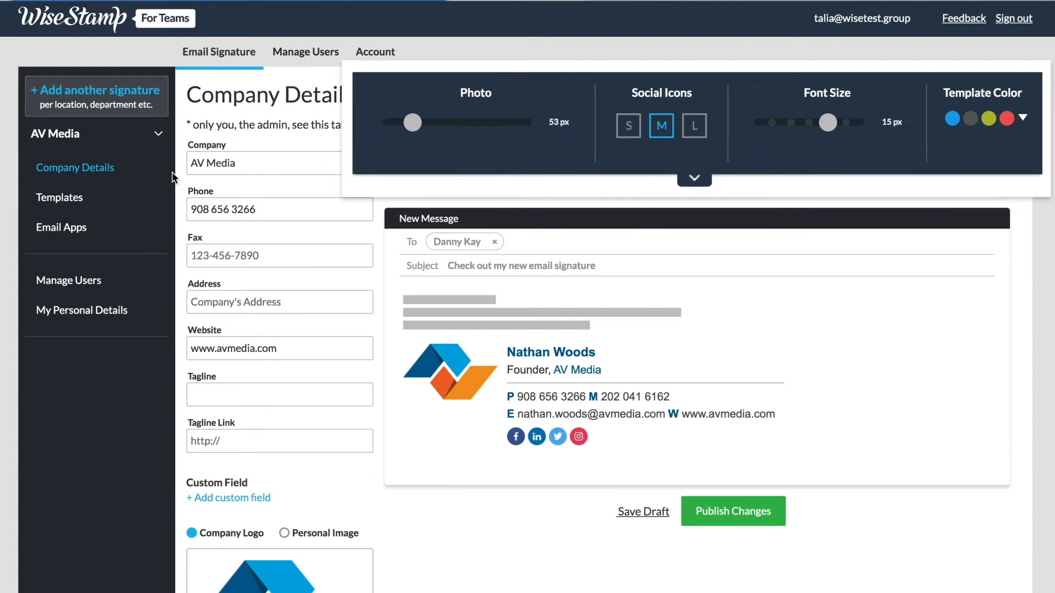
{"action": "scroll", "scroll_direction": "down", "scroll_amount": 3}
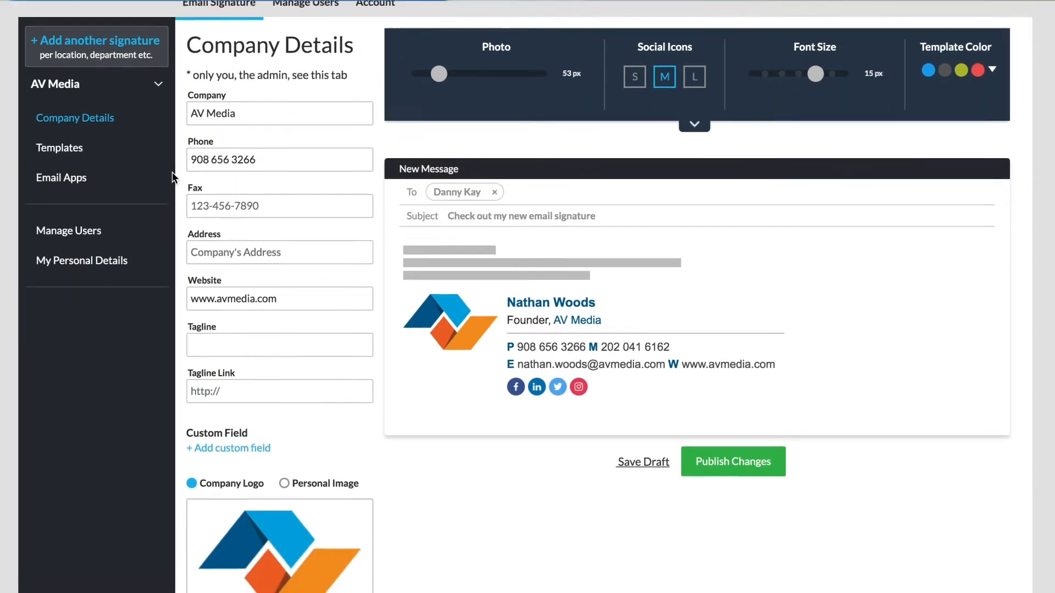
{"action": "scroll", "scroll_direction": "down", "scroll_amount": 3}
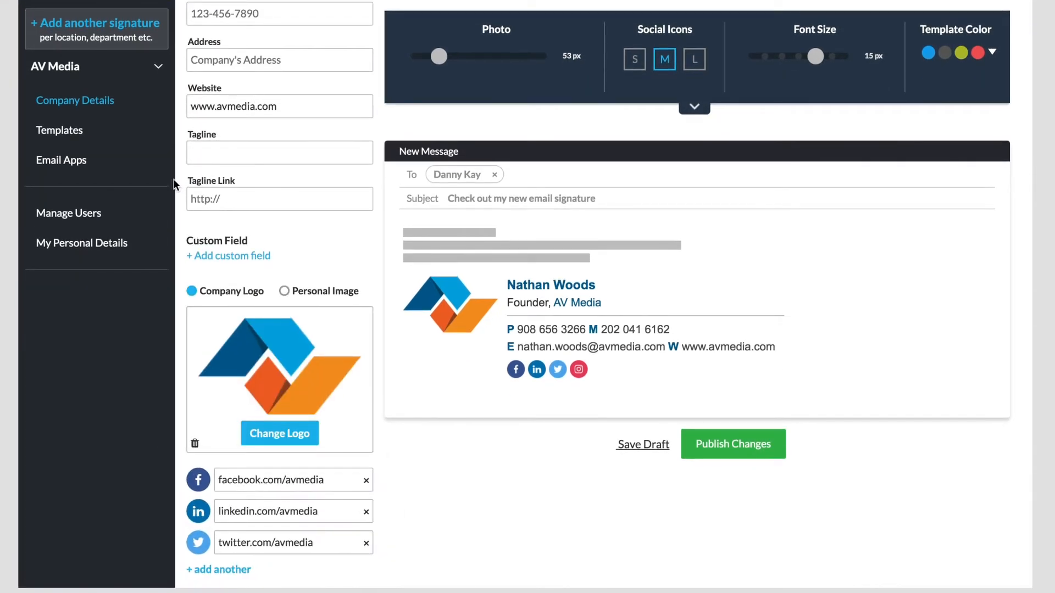
{"action": "mouse_move", "coordinate": [85, 131]}
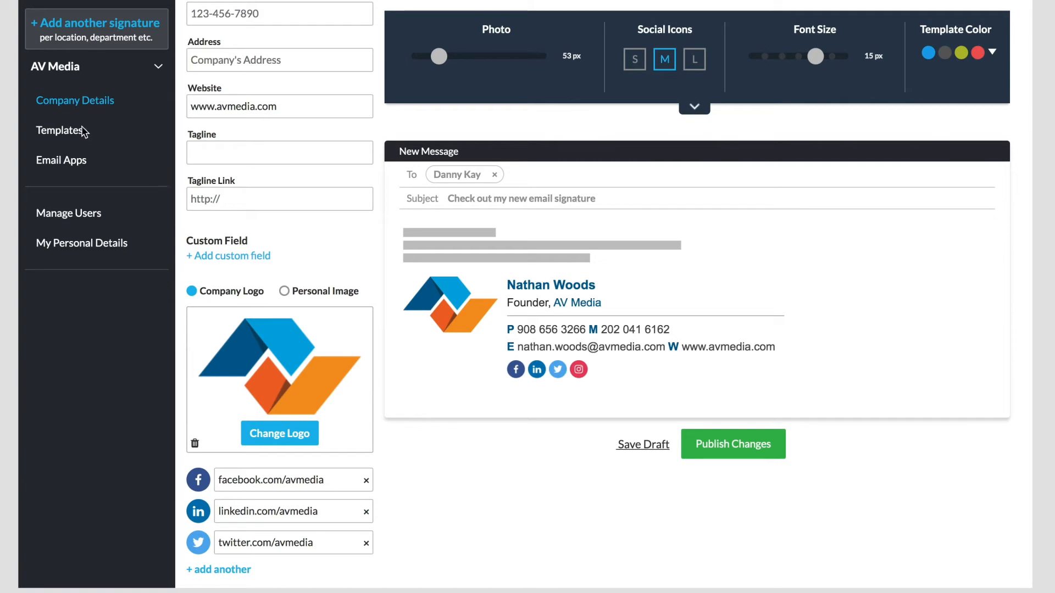
{"action": "left_click", "coordinate": [59, 129]}
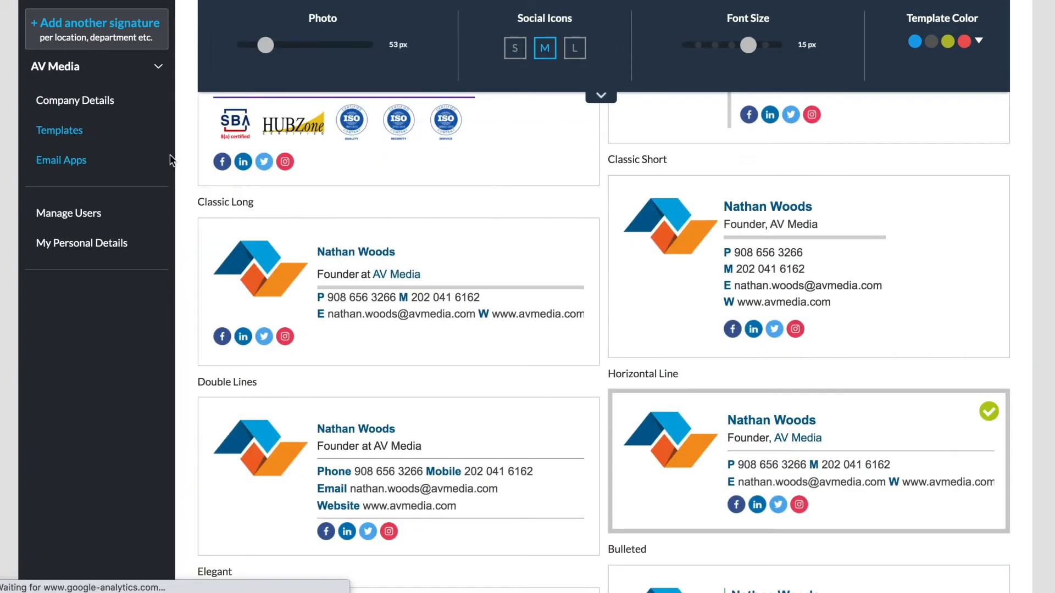
{"action": "scroll", "scroll_direction": "down", "scroll_amount": 3}
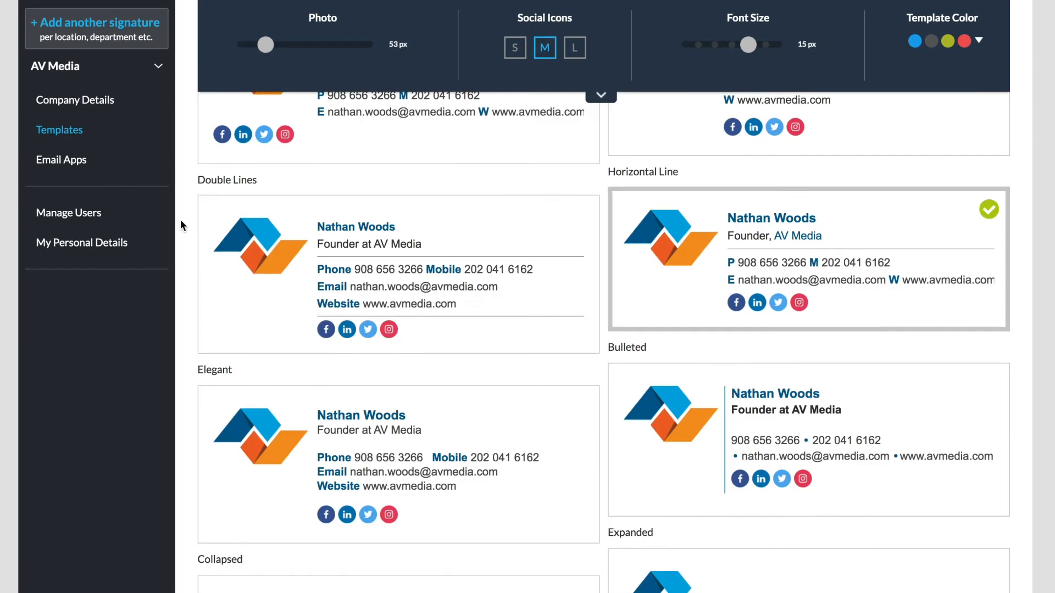
{"action": "scroll", "scroll_direction": "up", "scroll_amount": 3}
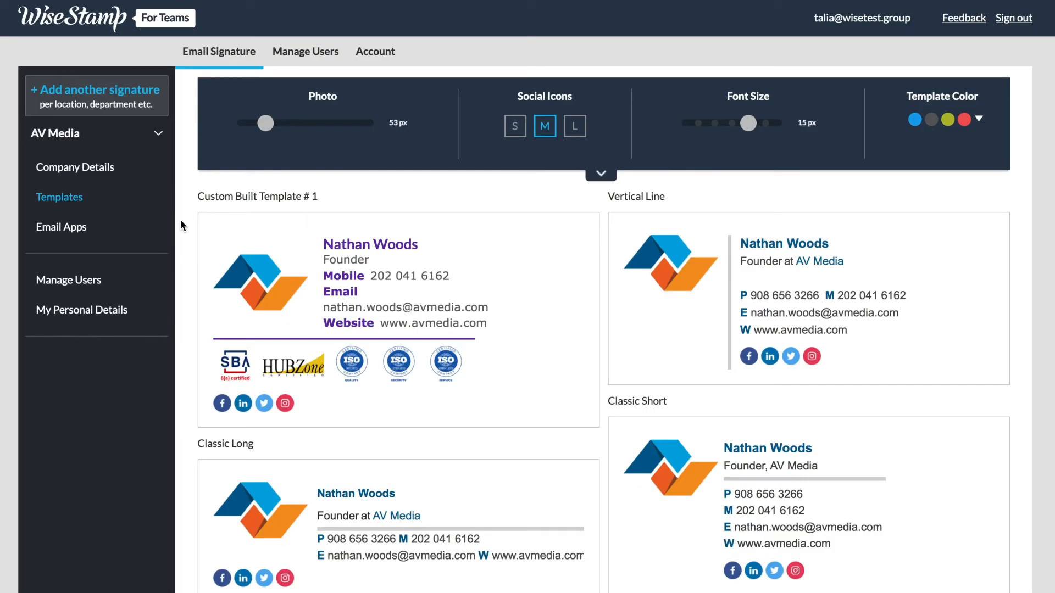
{"action": "left_click", "coordinate": [61, 226]}
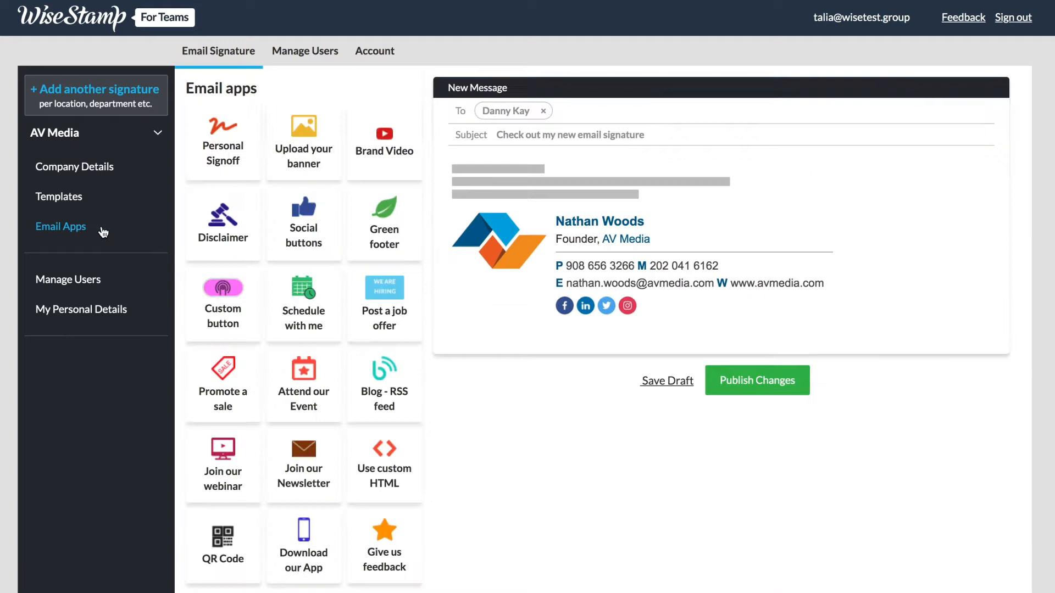
{"action": "mouse_move", "coordinate": [138, 223]}
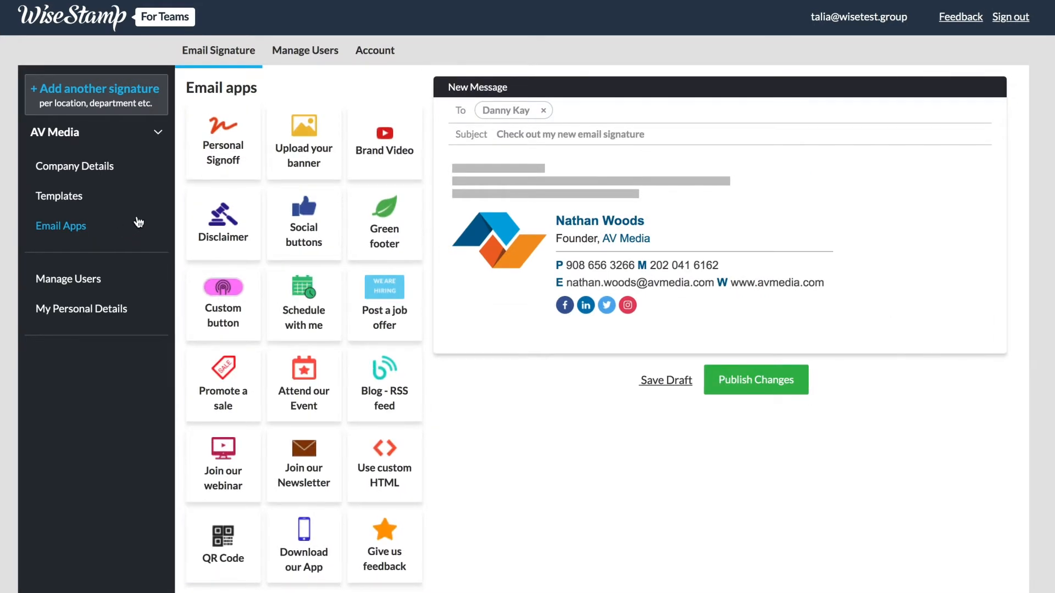
{"action": "left_click", "coordinate": [304, 139]}
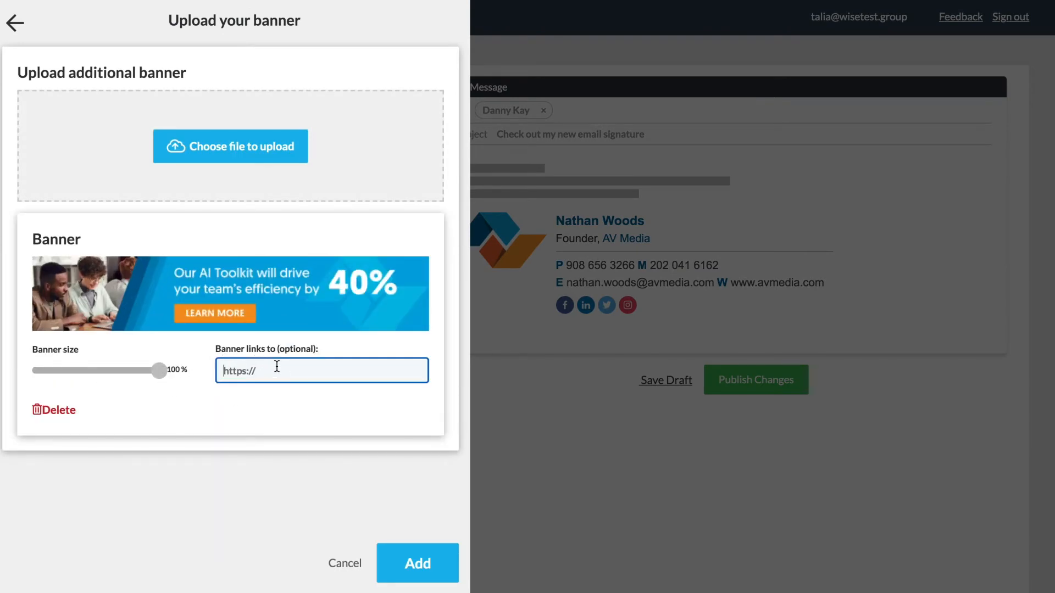
{"action": "type", "text": "www.avmedia.com/promotion"}
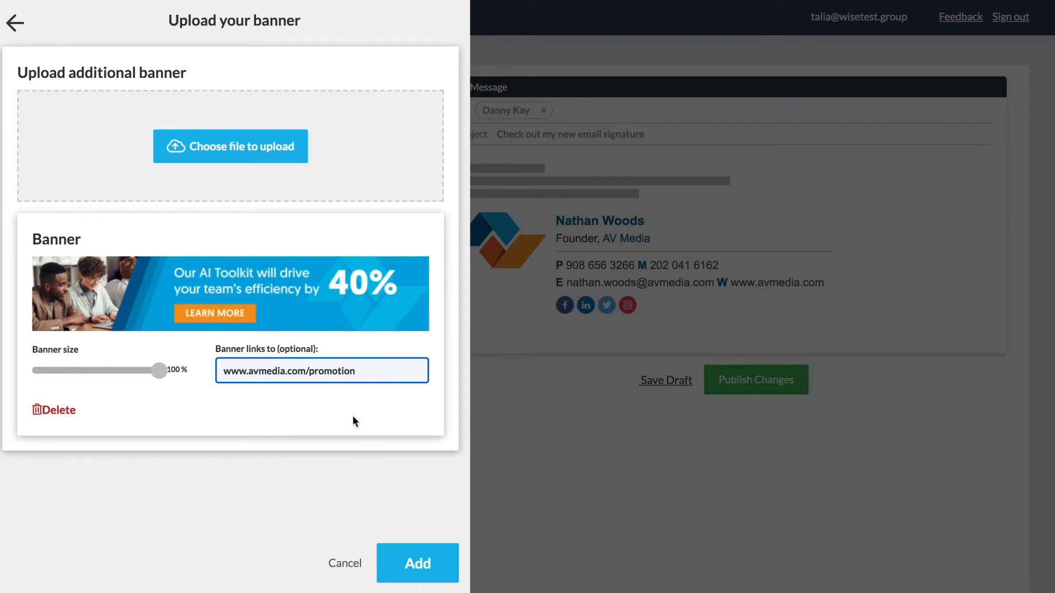
{"action": "mouse_move", "coordinate": [438, 568]}
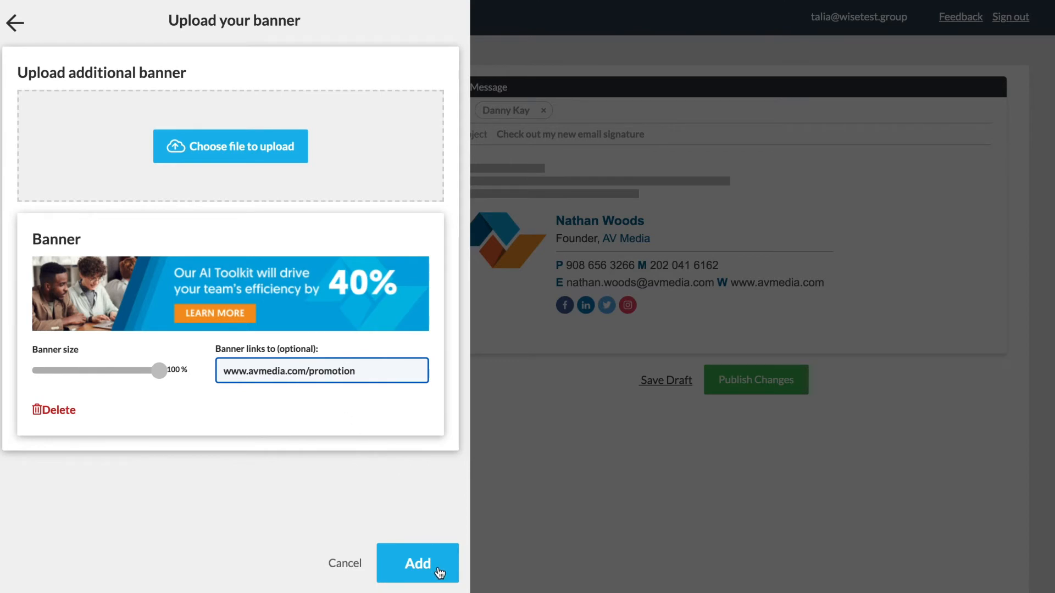
{"action": "left_click", "coordinate": [417, 564]}
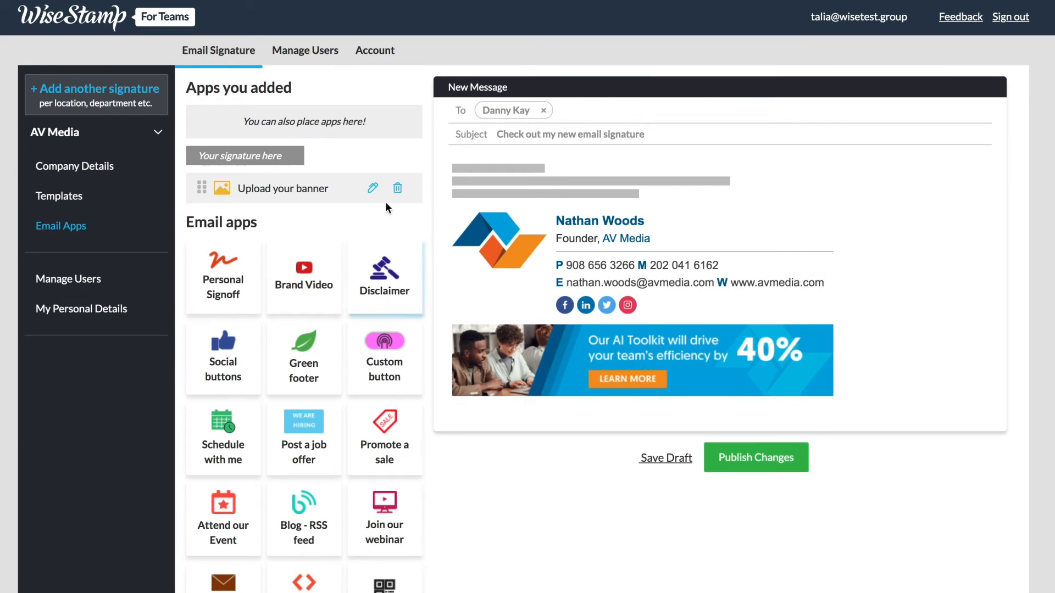
Reposition the banner so it sits below the signature contact details.
{"action": "left_click_drag", "start_coordinate": [200, 188], "coordinate": [209, 171]}
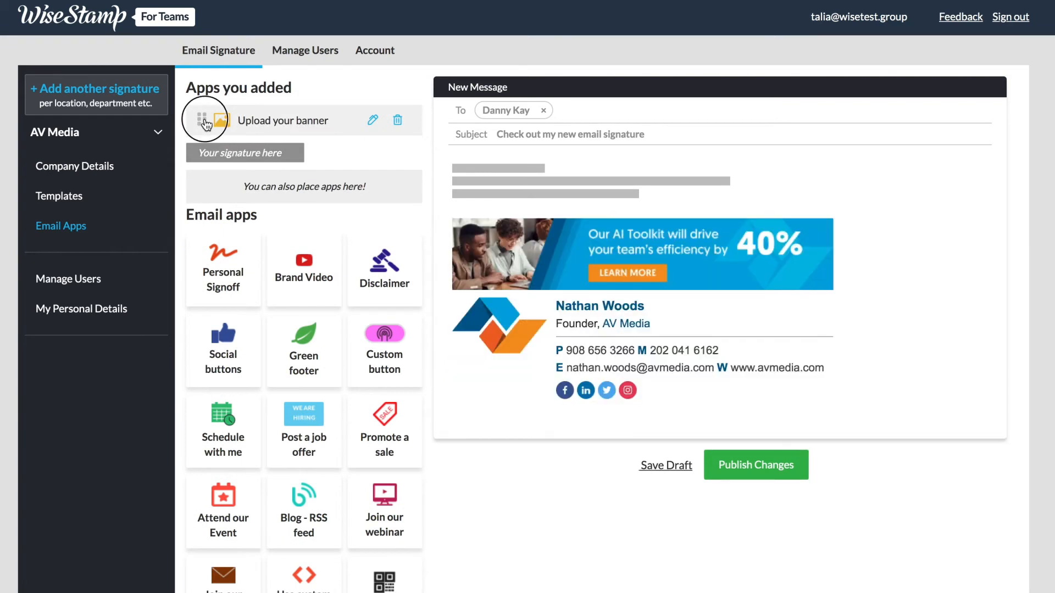
{"action": "left_click_drag", "start_coordinate": [204, 120], "coordinate": [205, 188]}
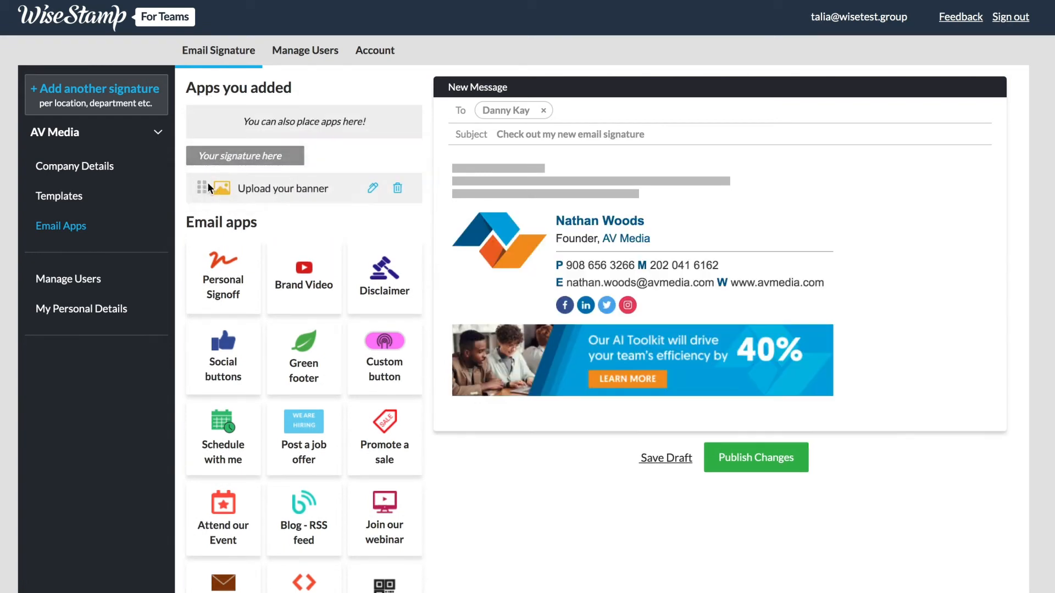
{"action": "mouse_move", "coordinate": [373, 189]}
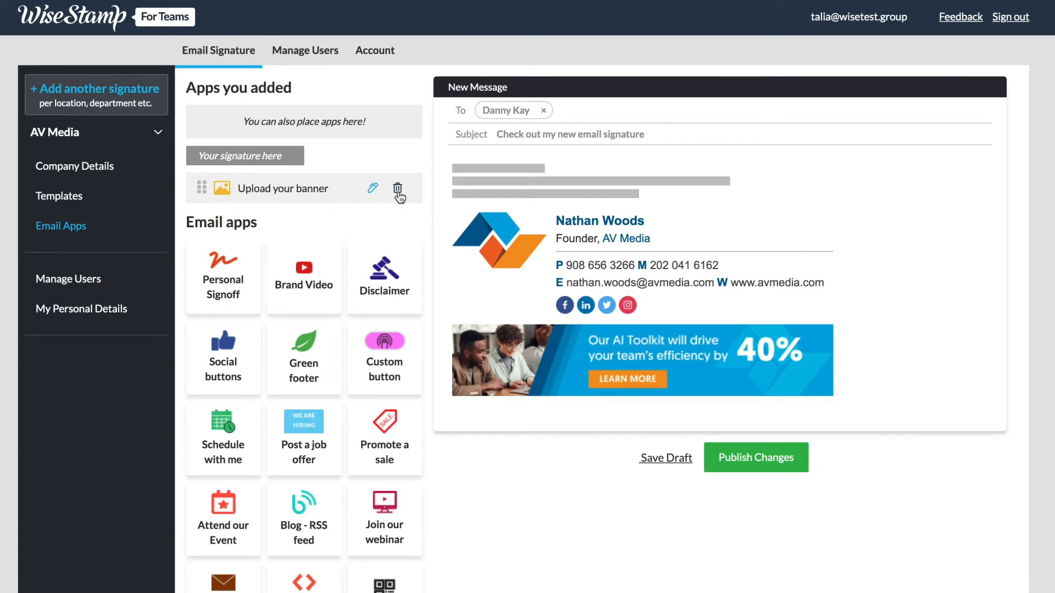
{"action": "mouse_move", "coordinate": [649, 460]}
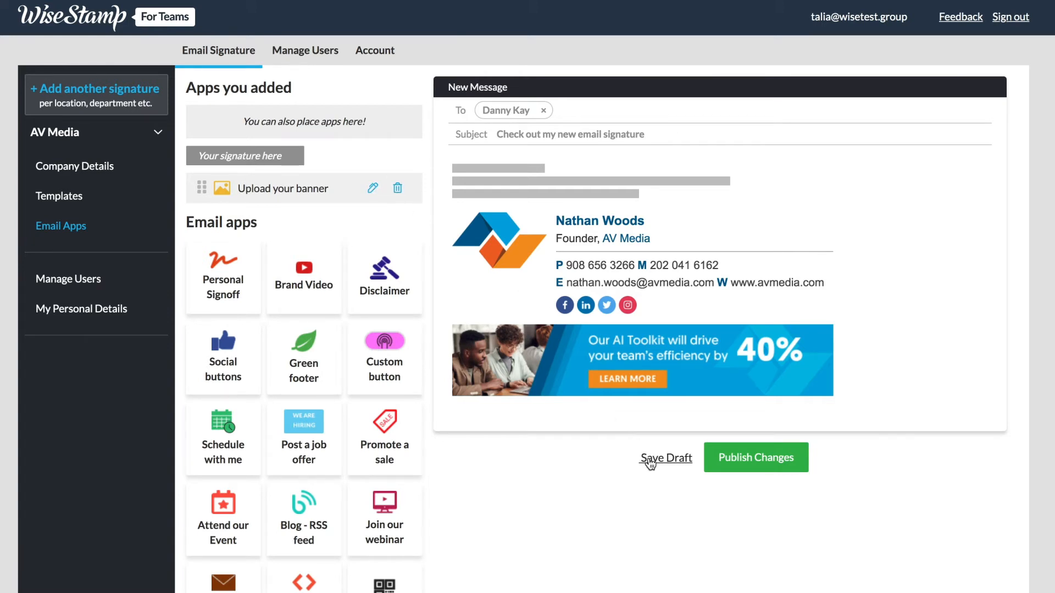
{"action": "mouse_move", "coordinate": [658, 487]}
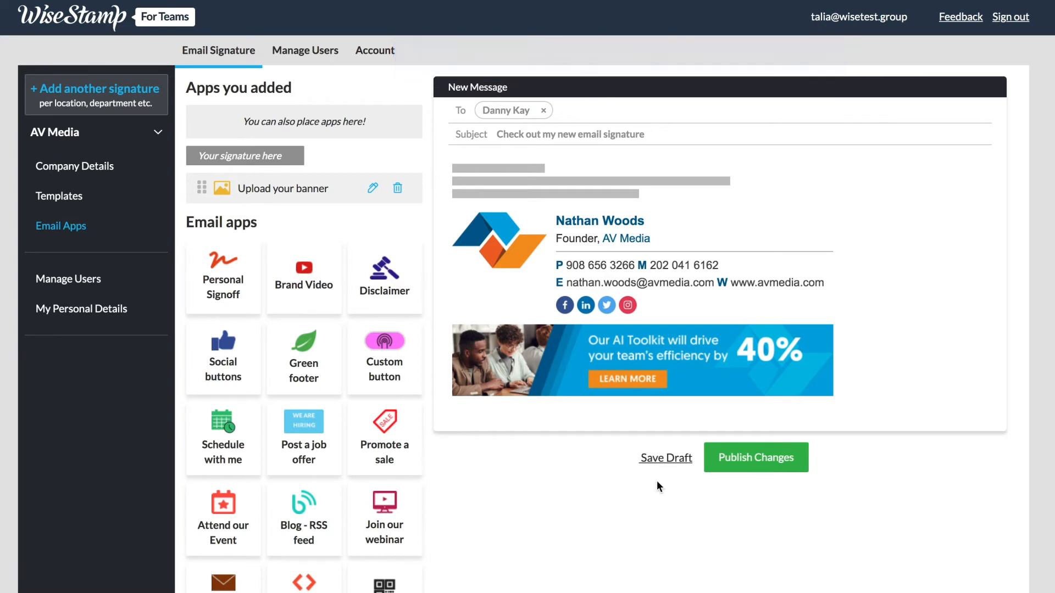
Publish the AV Media signature changes and dismiss the 'Done!' confirmation.
{"action": "left_click", "coordinate": [755, 457]}
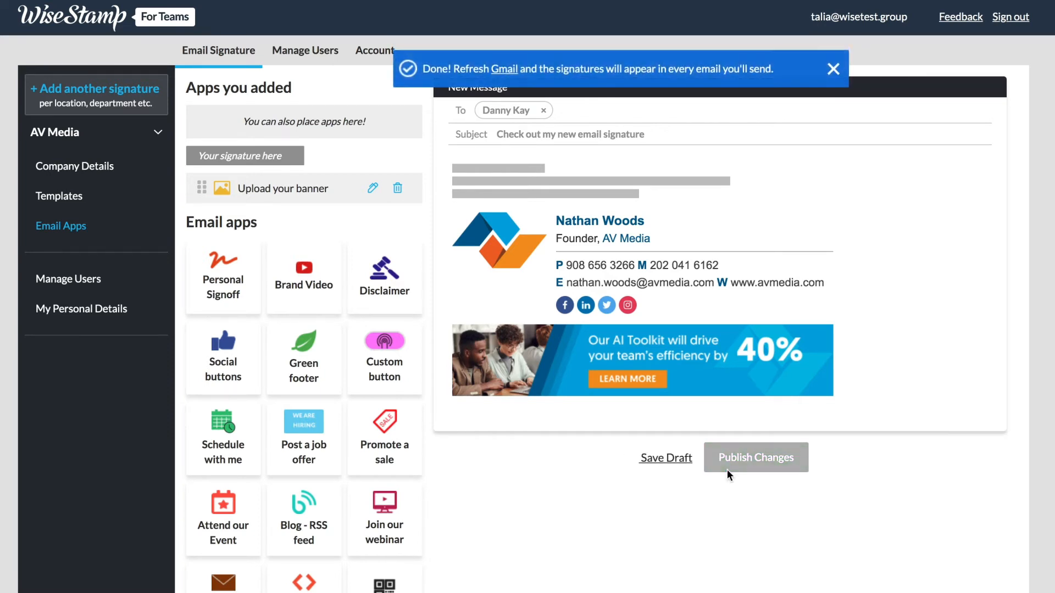
{"action": "left_click", "coordinate": [833, 68]}
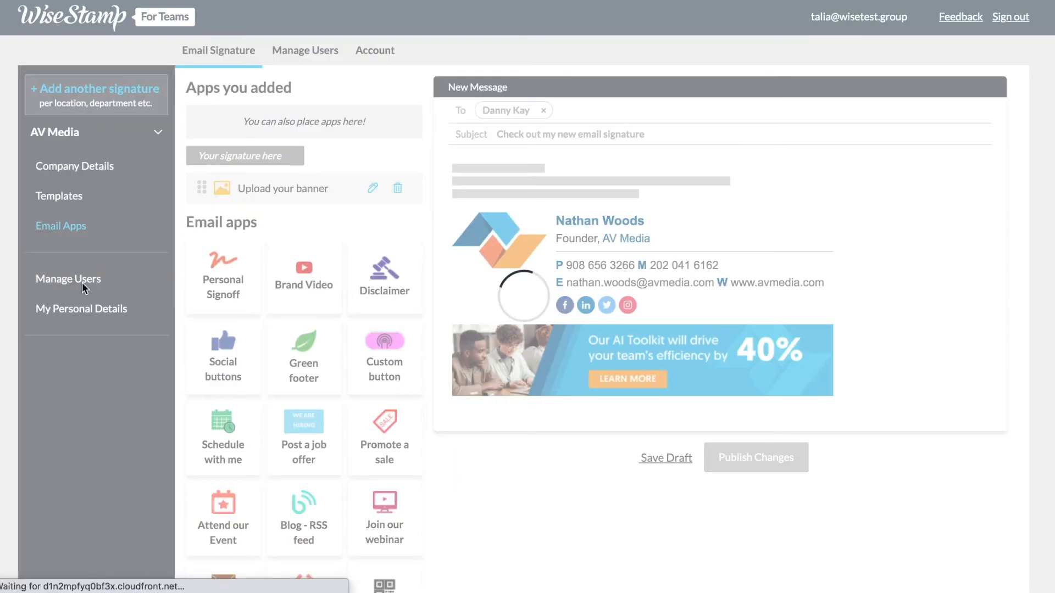
Show the Manage Users list of 18 team members and their signatures.
{"action": "left_click", "coordinate": [67, 278]}
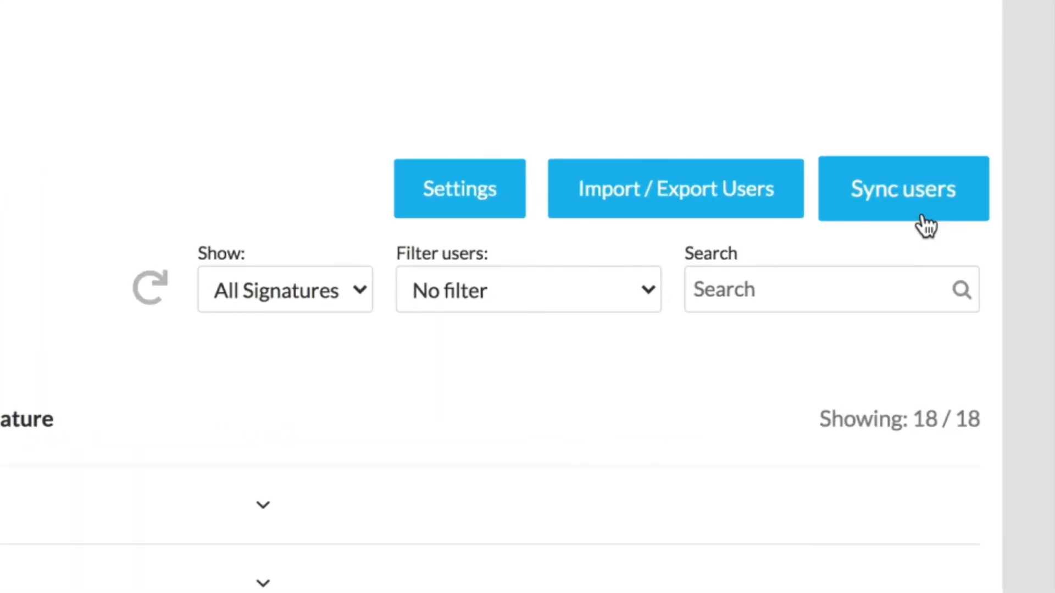
{"action": "mouse_move", "coordinate": [674, 202]}
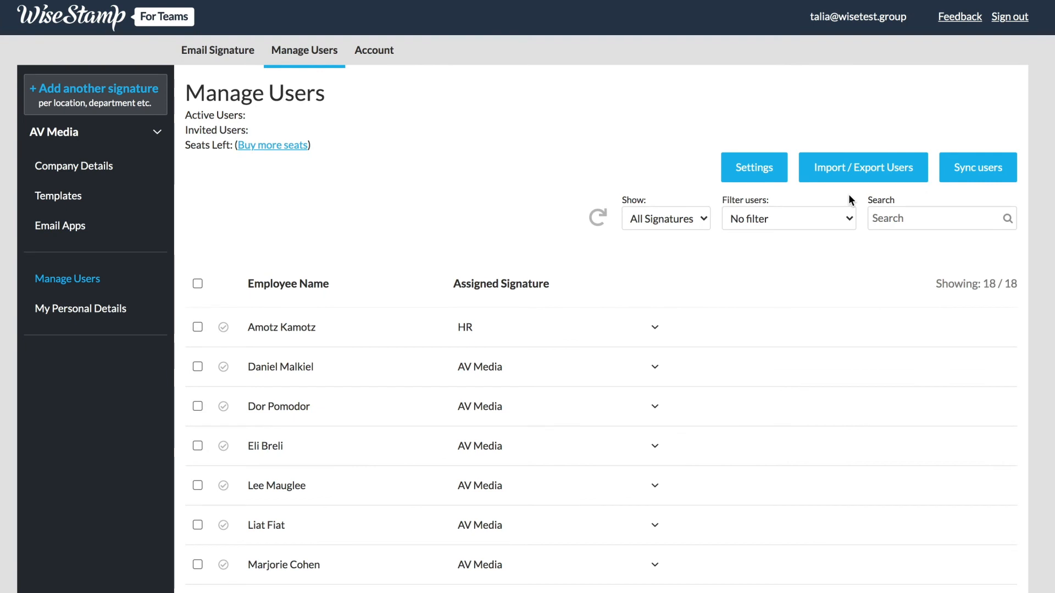
{"action": "mouse_move", "coordinate": [698, 376]}
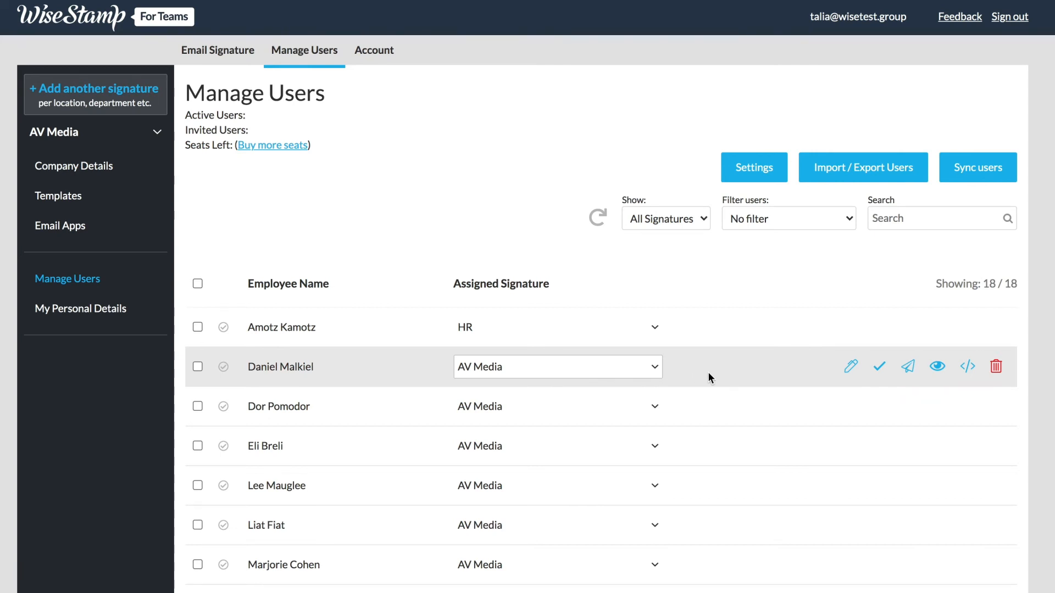
{"action": "left_click", "coordinate": [851, 367]}
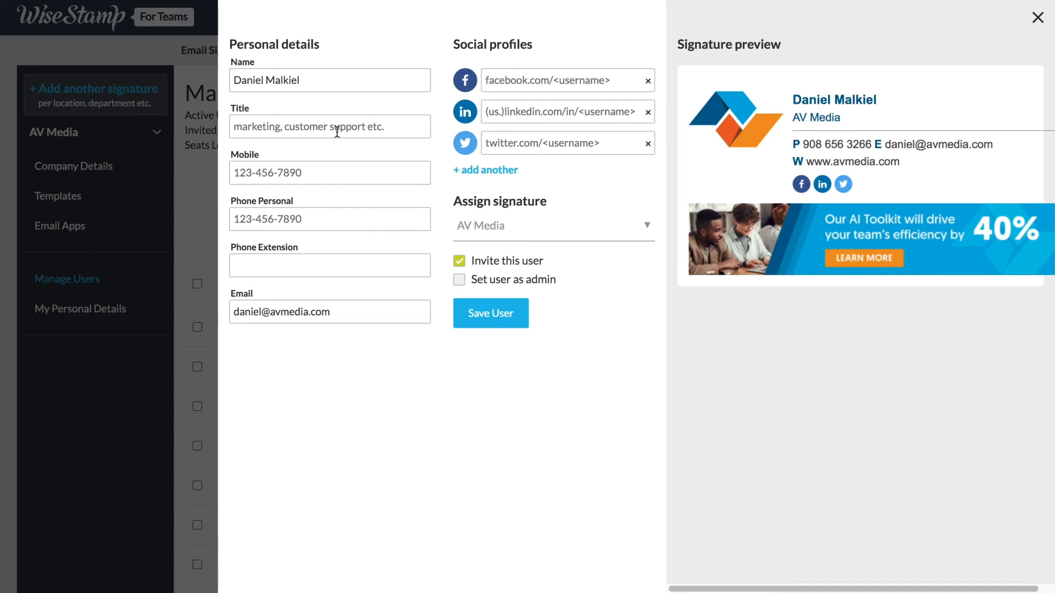
{"action": "type", "text": "Head of Marketing"}
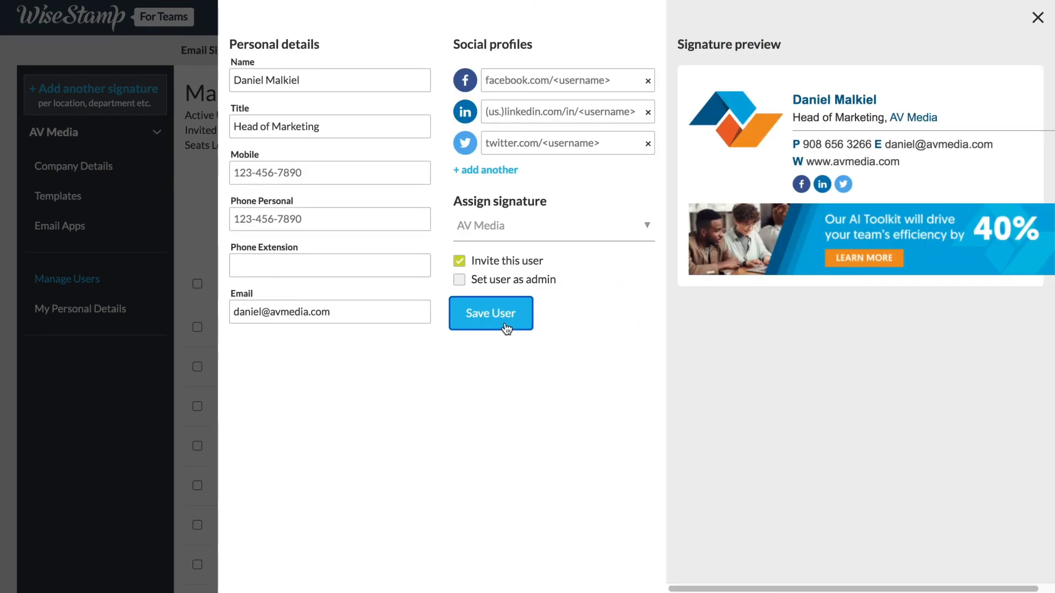
{"action": "left_click", "coordinate": [490, 314]}
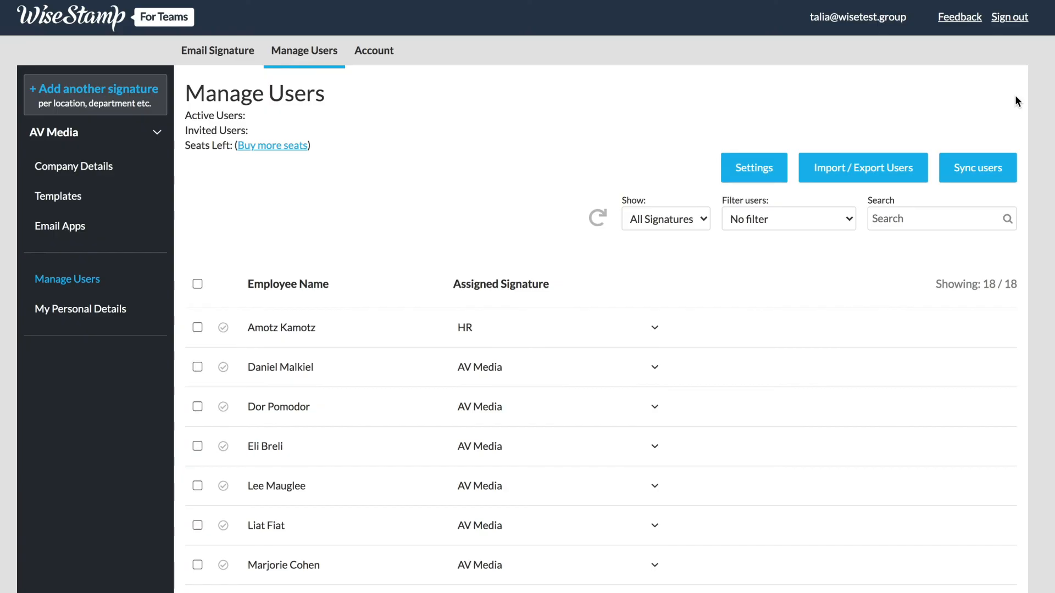
{"action": "mouse_move", "coordinate": [197, 372]}
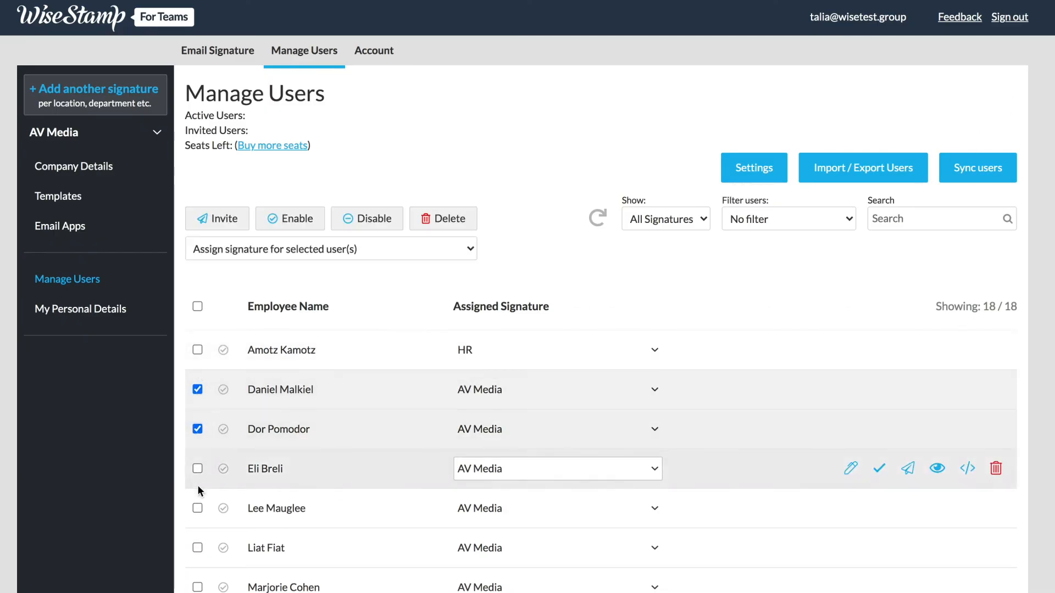
Tick an individual employee, then select all 18 users for a bulk invite.
{"action": "left_click", "coordinate": [196, 508]}
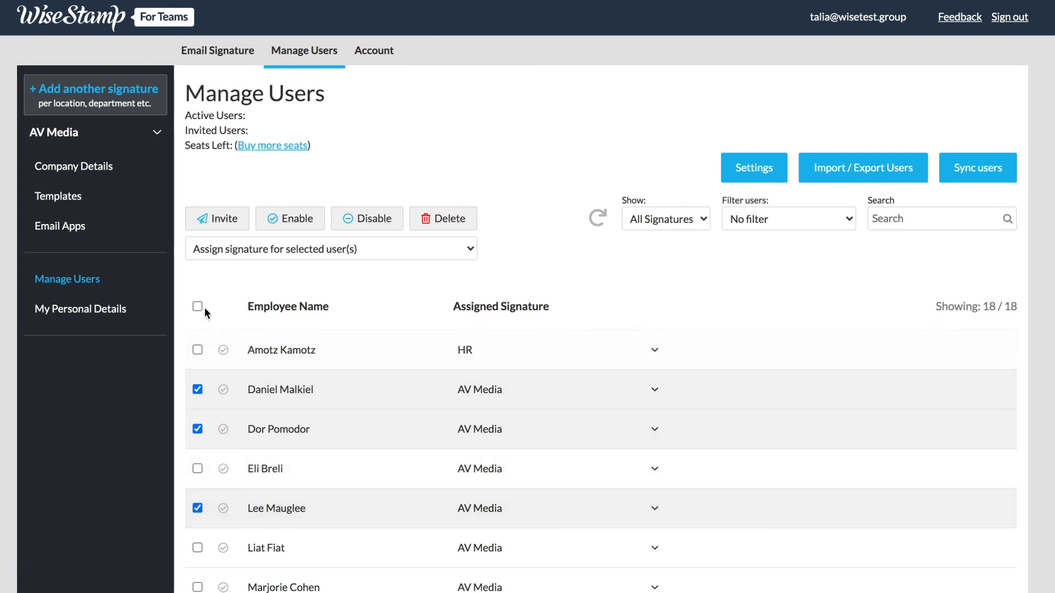
{"action": "left_click", "coordinate": [198, 307]}
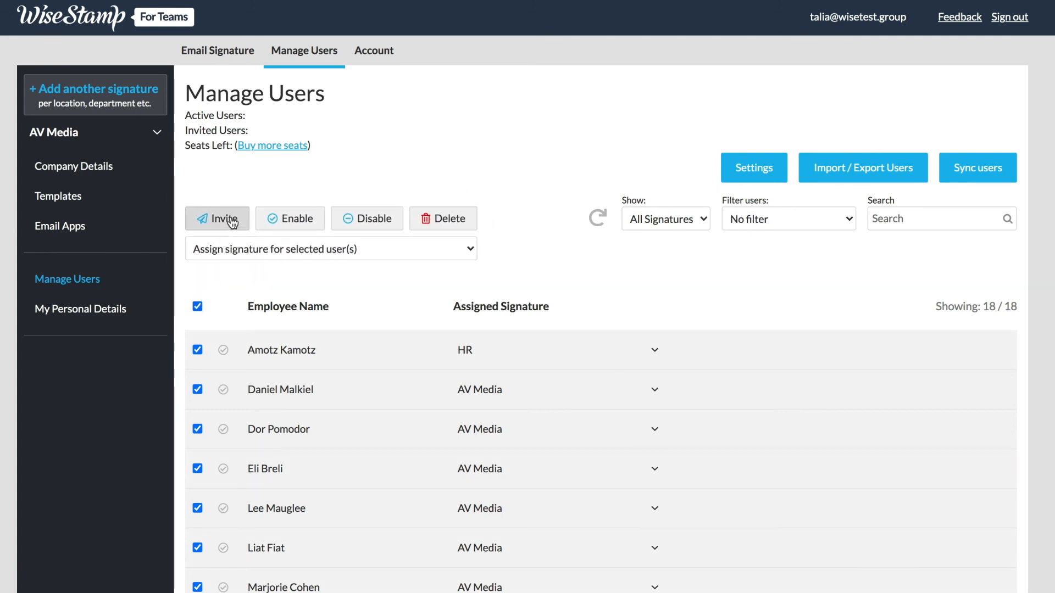
{"action": "mouse_move", "coordinate": [241, 229]}
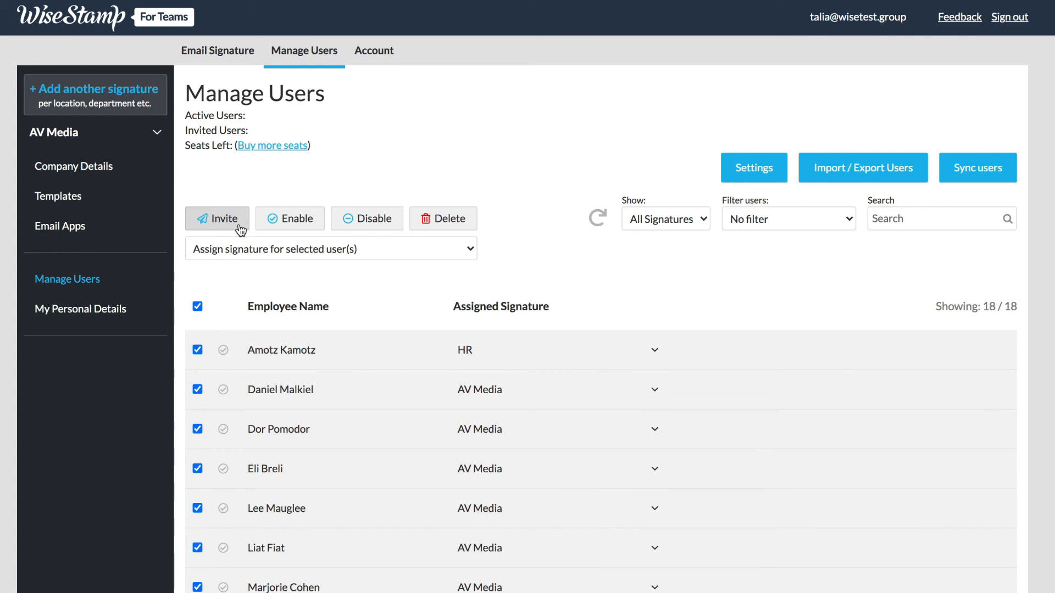